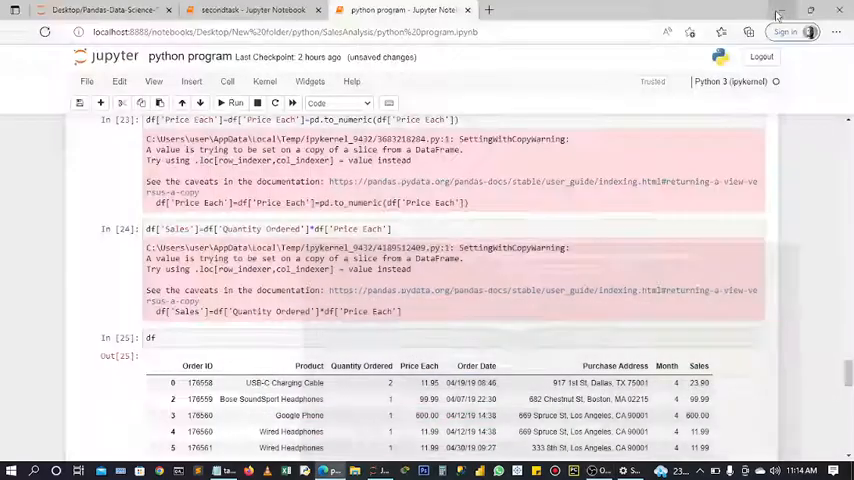
Add a cell below the chart and start df['Month'].replace with the numbers 1–12
scroll("down", 3)
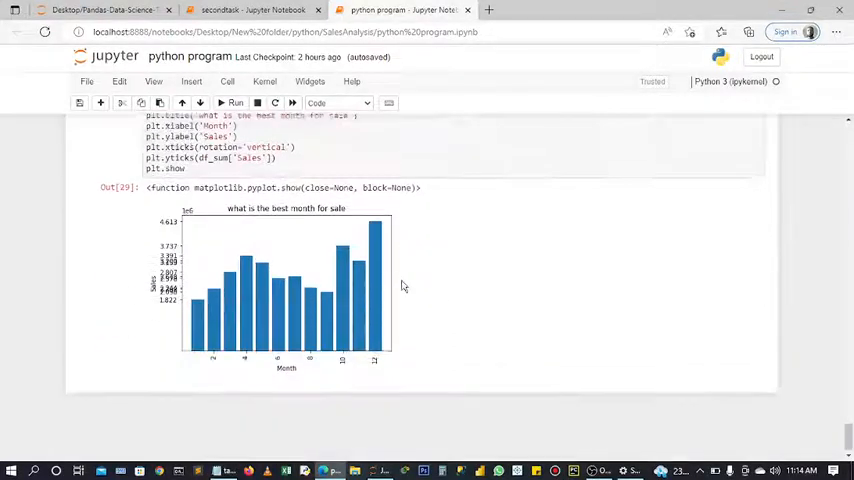
scroll("down", 3)
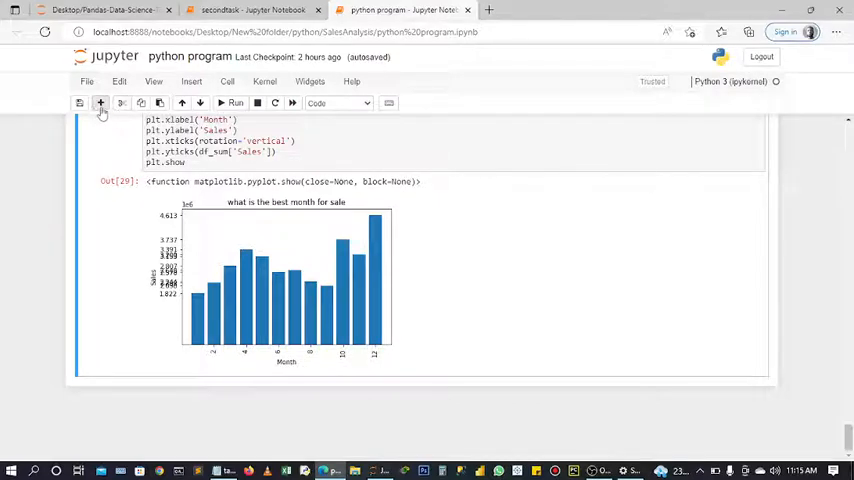
left_click(100, 103)
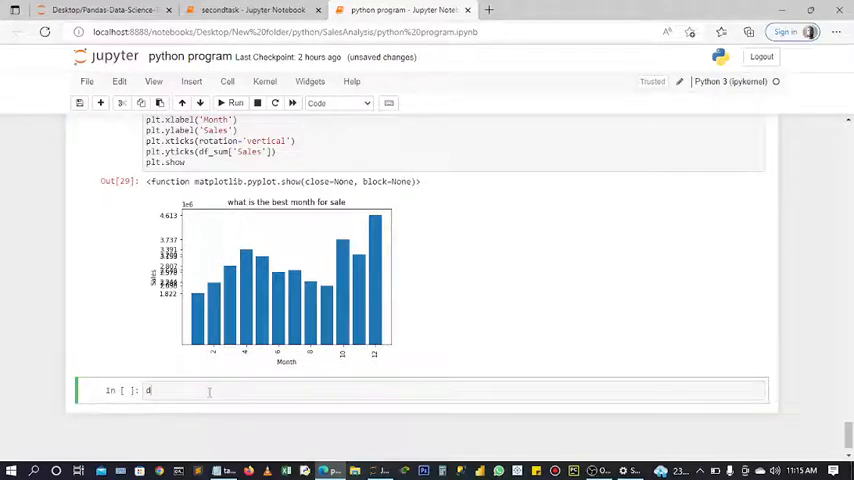
type("f['']")
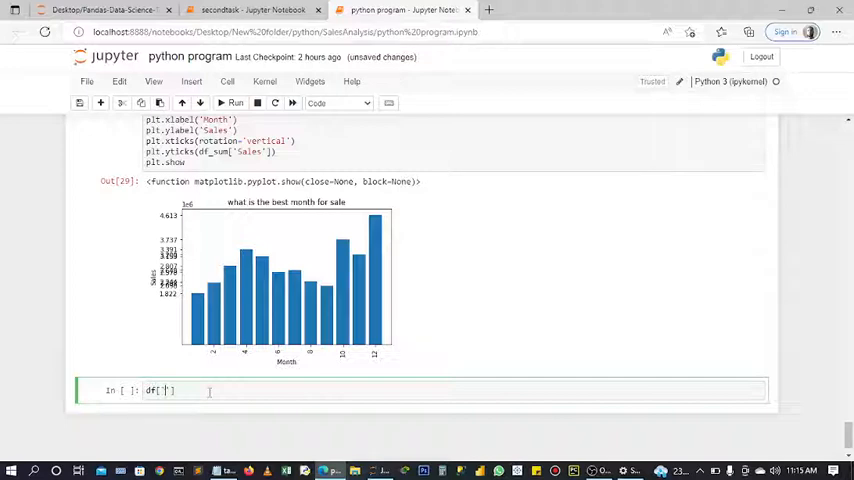
type("Month")
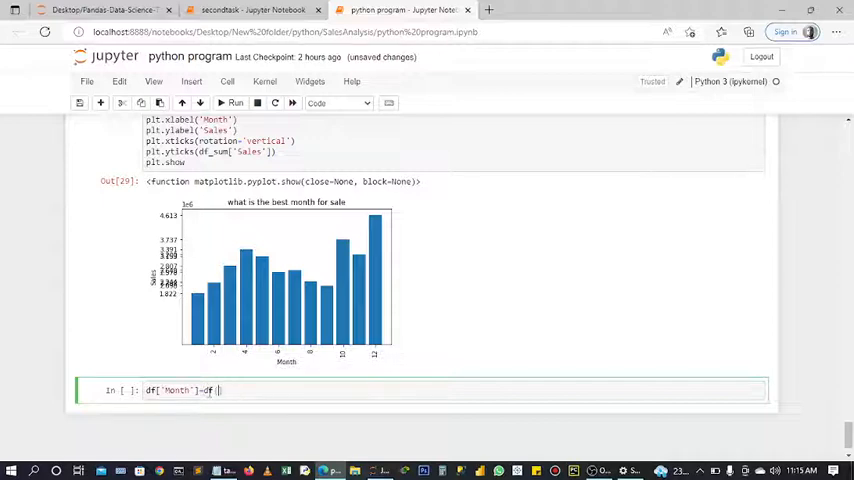
type("'Month']")
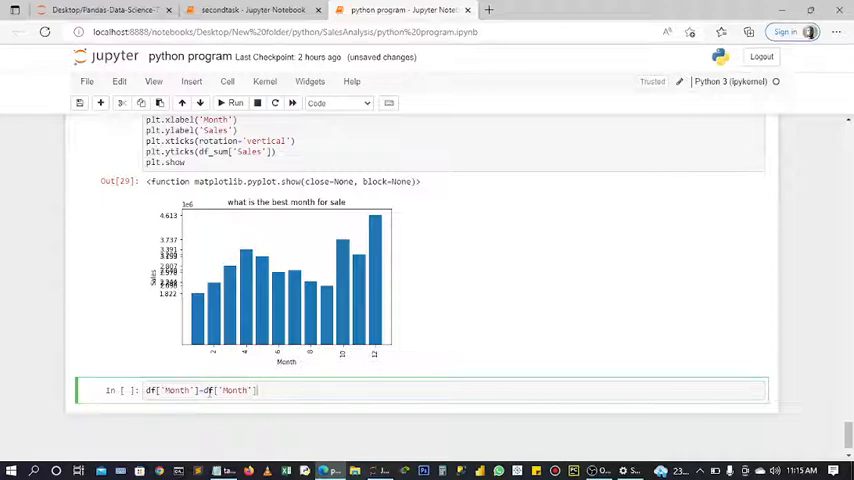
type(".replace([")
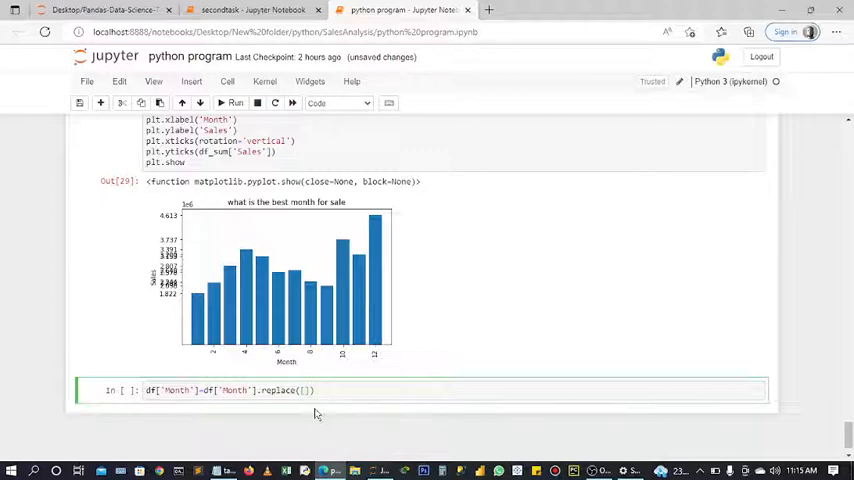
type("[1,2,")
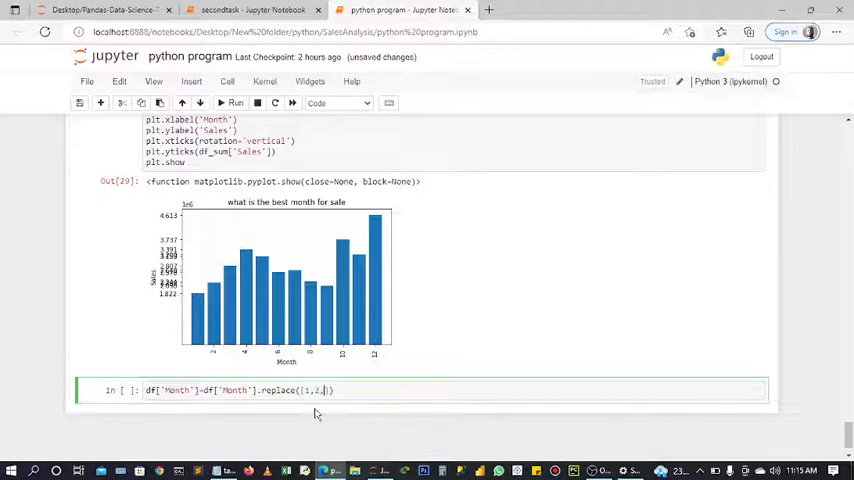
type("3,4,5,6,7,8,9,10")
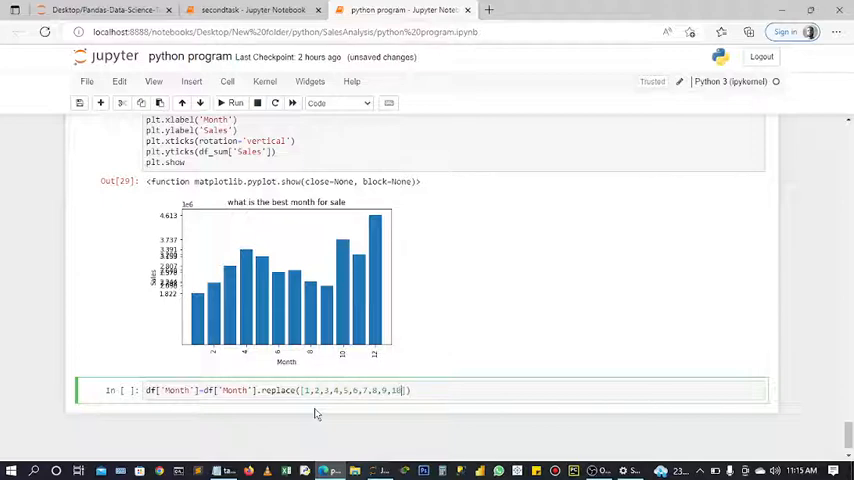
type(",11,12")
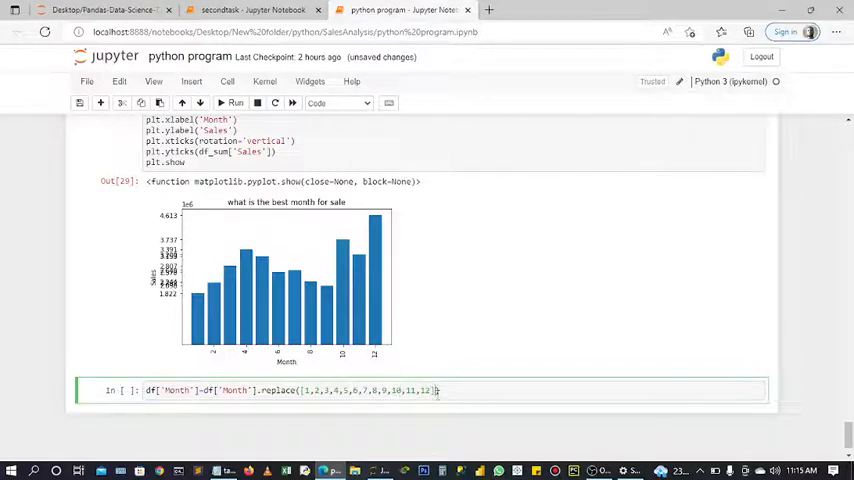
Type the replacement list of month names 'Jan', 'Feb', through 'Dec'
type(",[]")
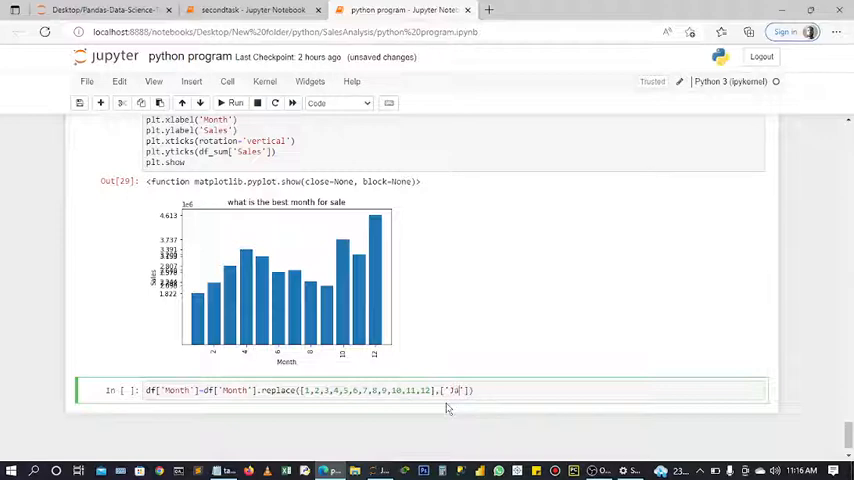
type("Jan','F")
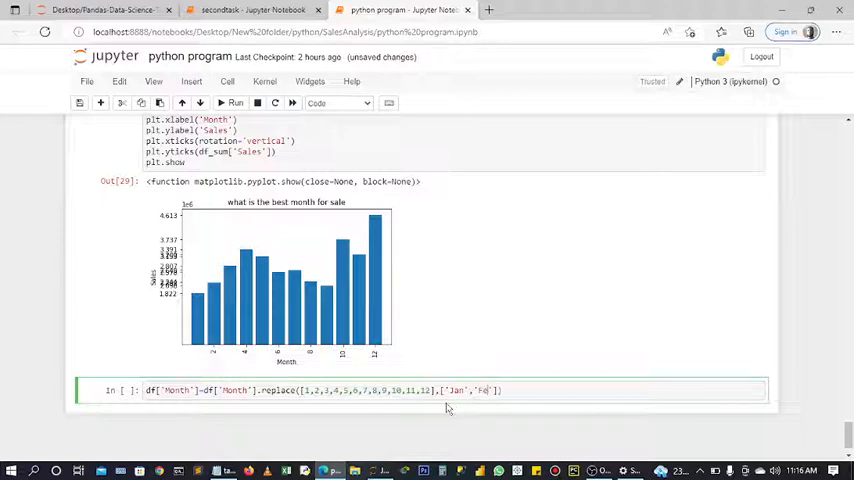
type("eb")
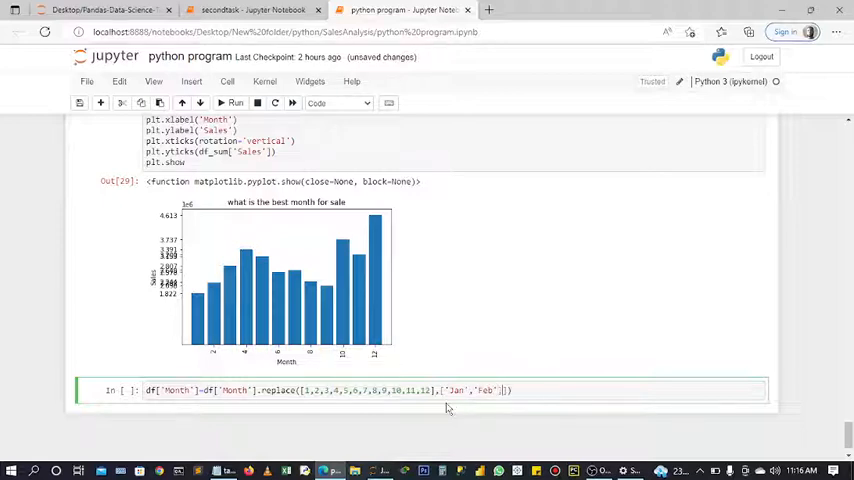
type("'March")
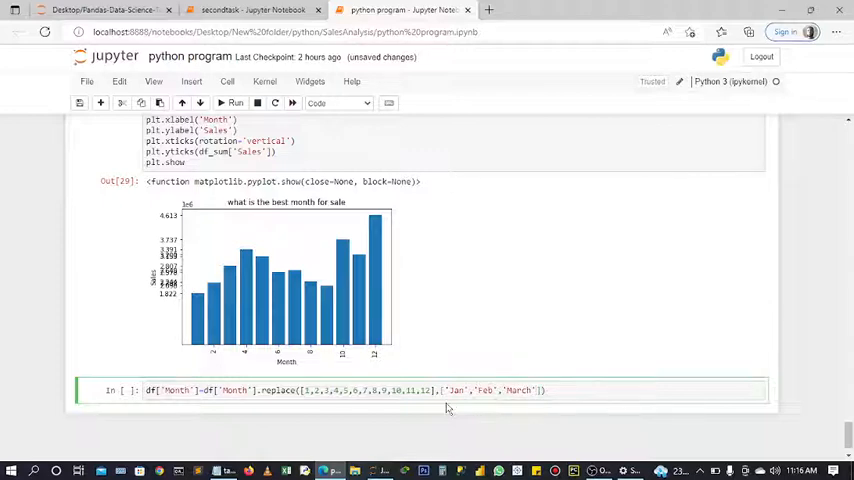
type("April")
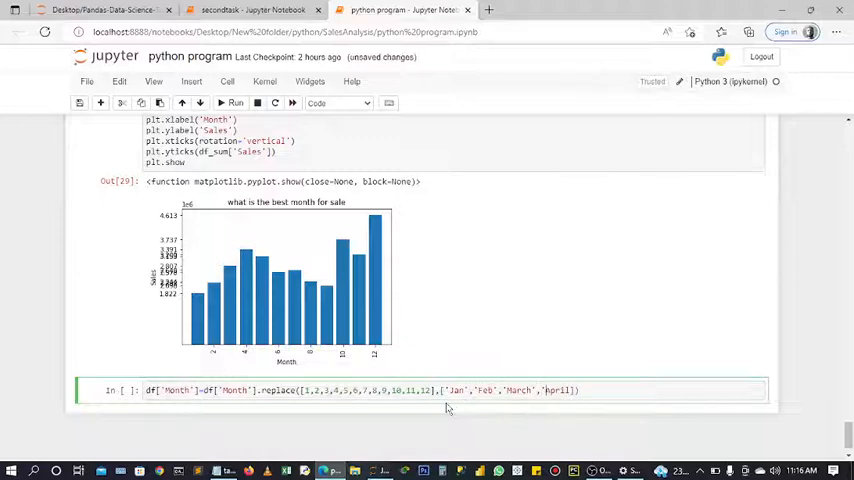
type("April")
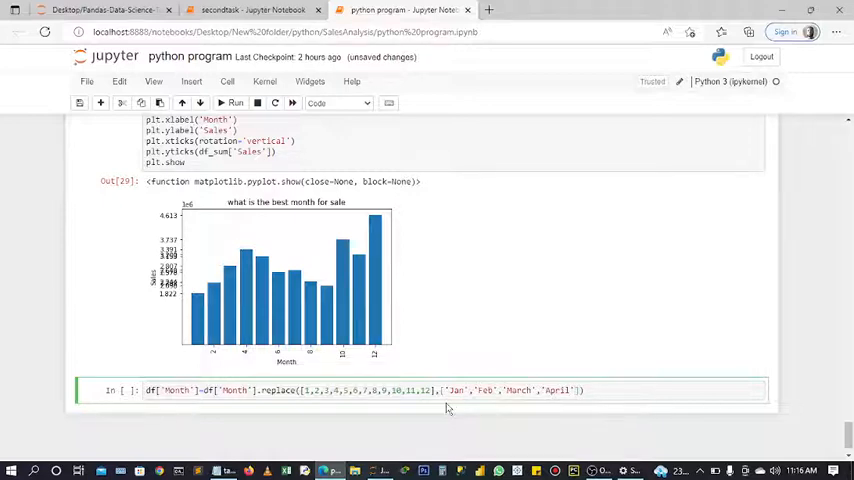
type("'May','June'")
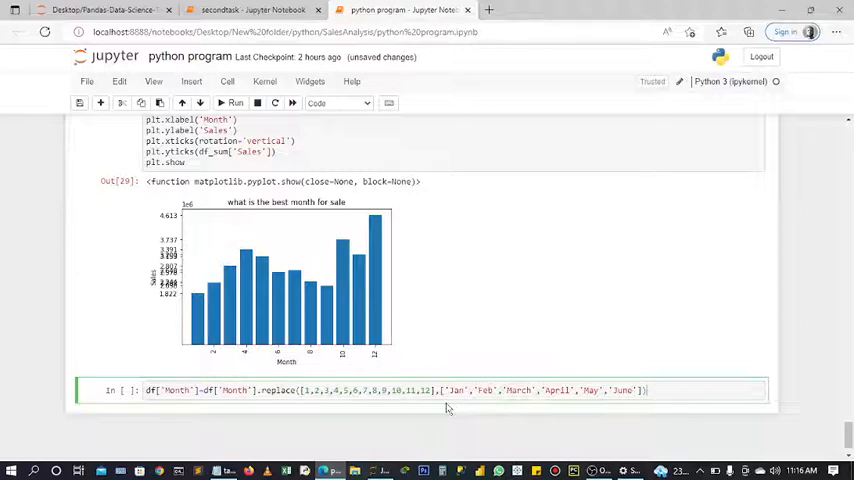
type(".")
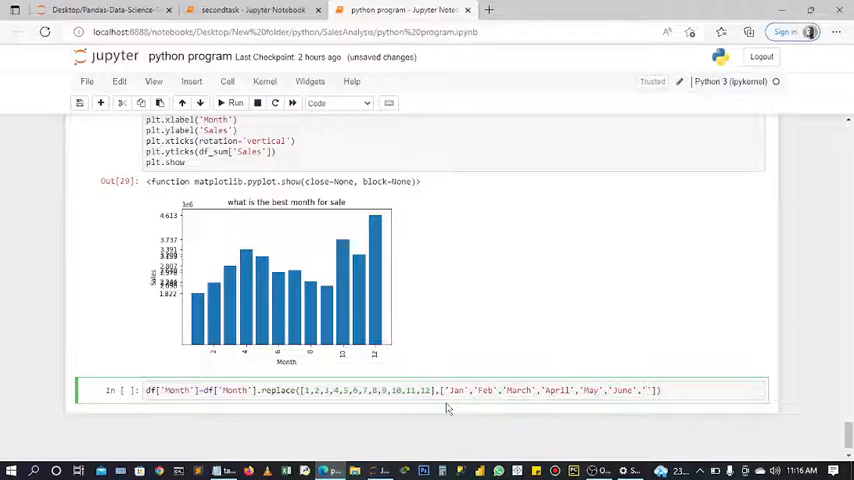
type("'July'")
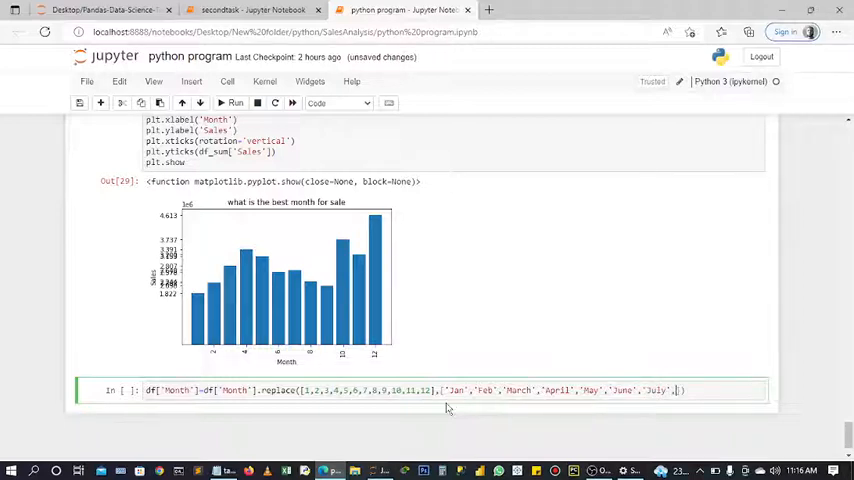
type("Augus")
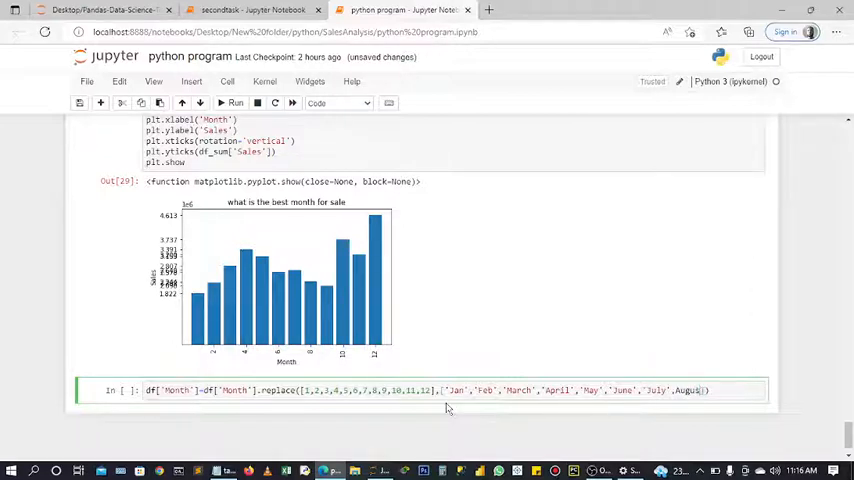
type("t','Sept','Oct','Nov','Dec")
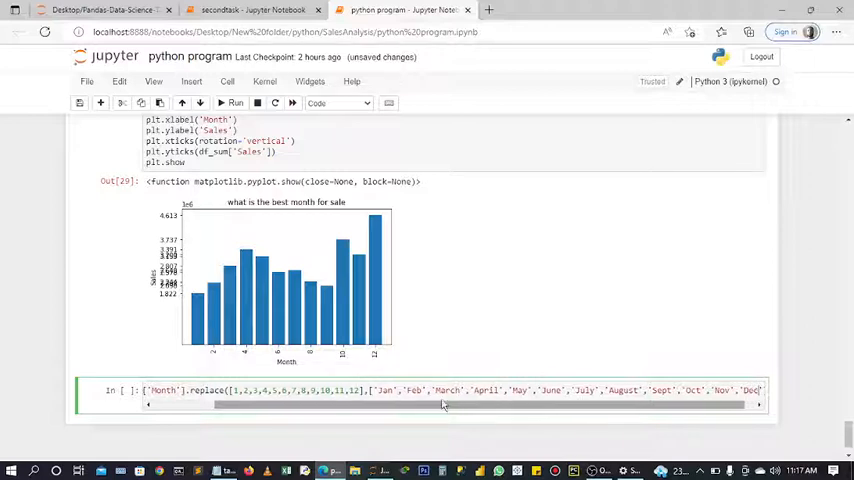
Scroll the cell horizontally to review the month replacement code, then run it
left_click_drag(445, 404, 595, 404)
type("])")
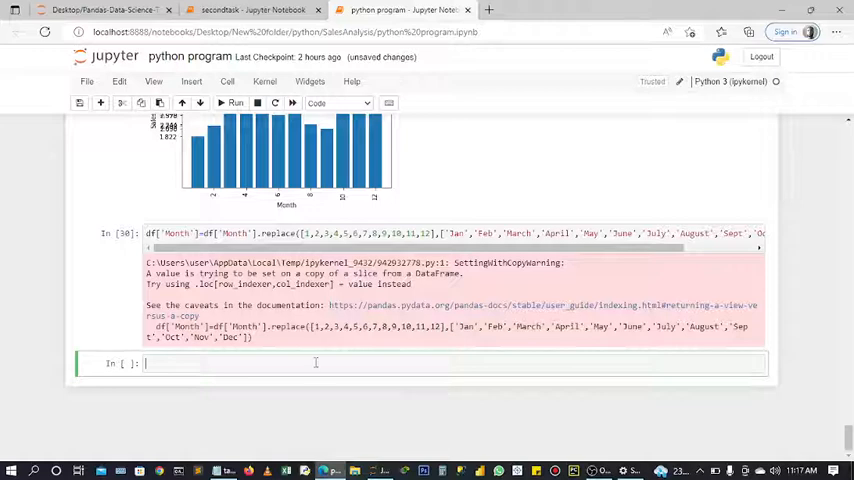
Change the df display cell to df.sample(10) to show ten random rows
type("df")
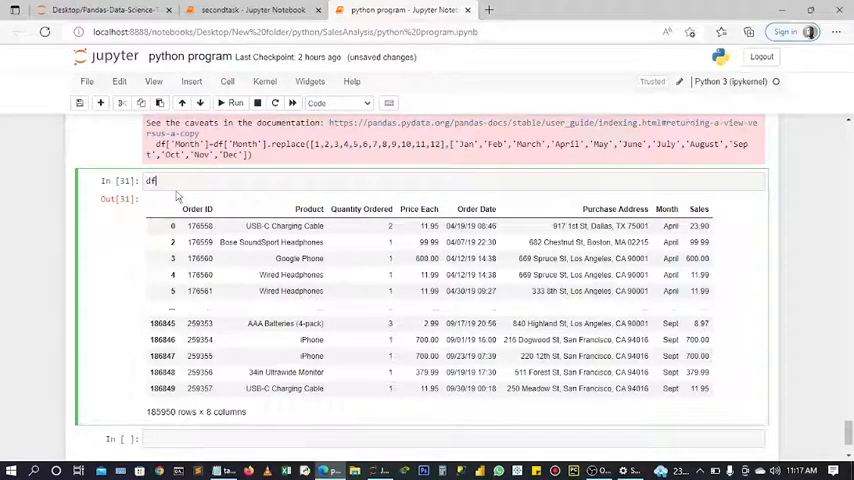
type(".")
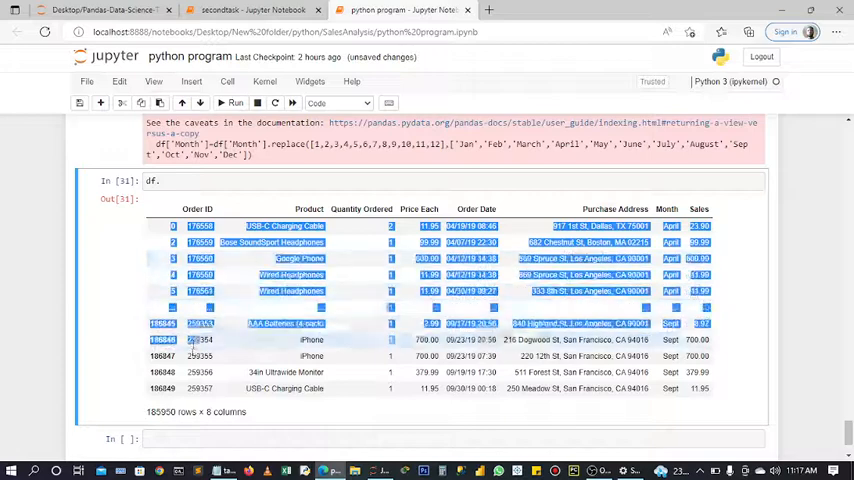
left_click(375, 417)
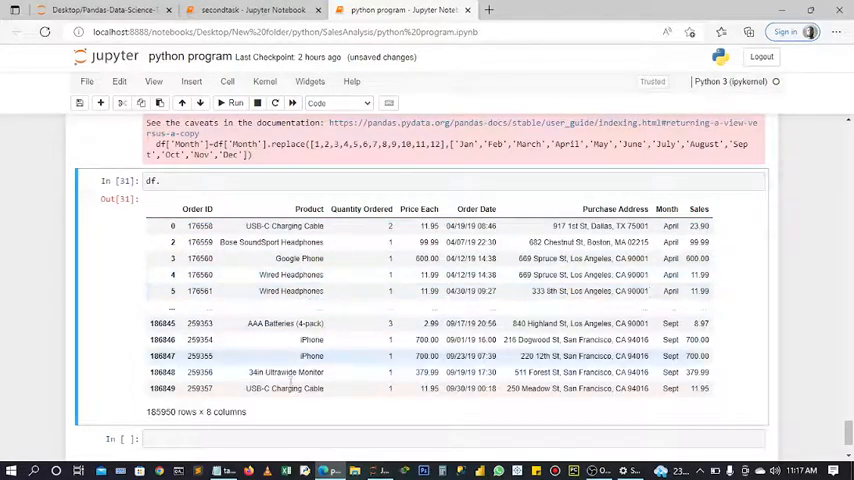
type("samp")
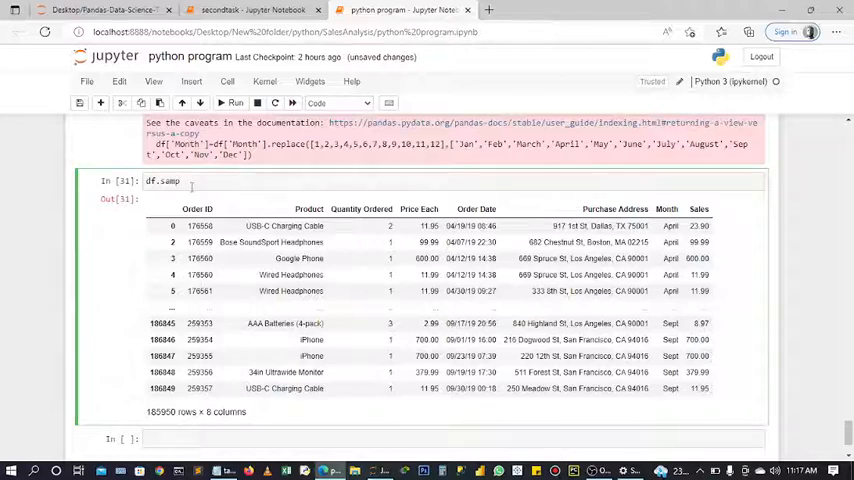
type("le")
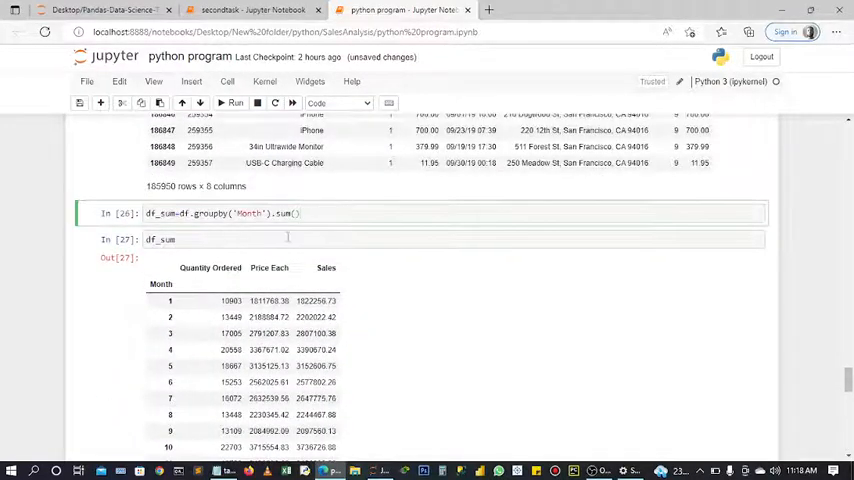
Rerun the df_sum groupby and display cells, then the matplotlib import cell
scroll("down", 3)
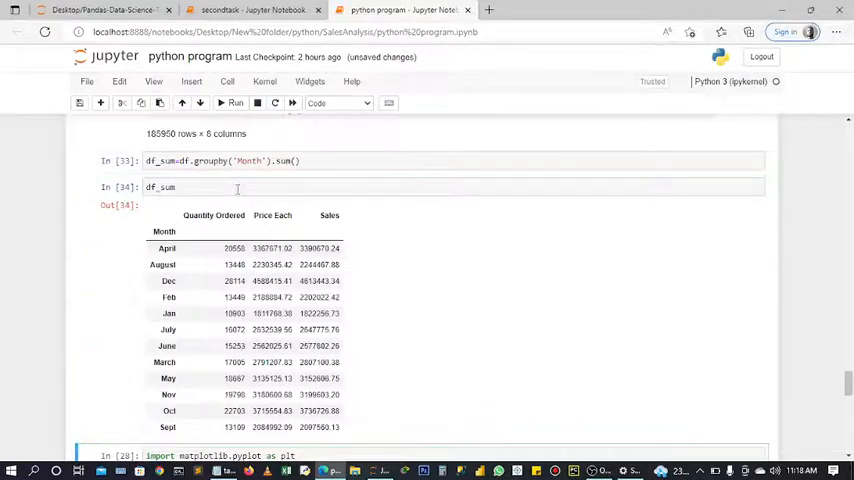
scroll("down", 3)
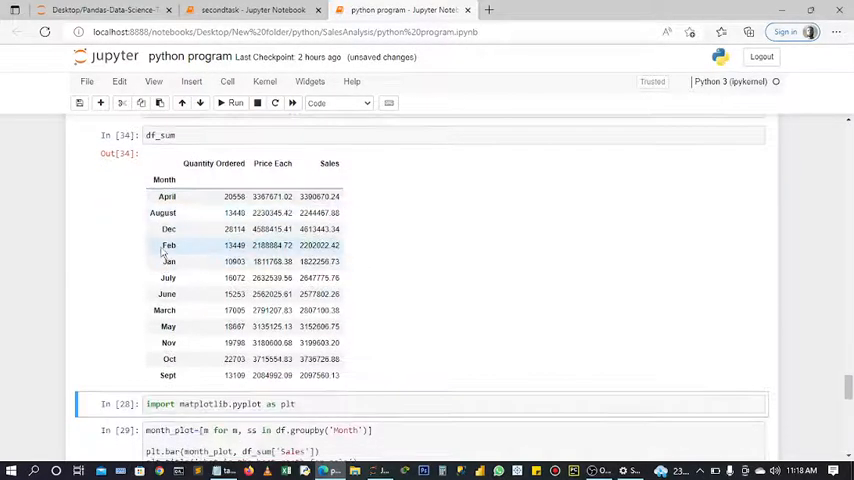
left_click(236, 102)
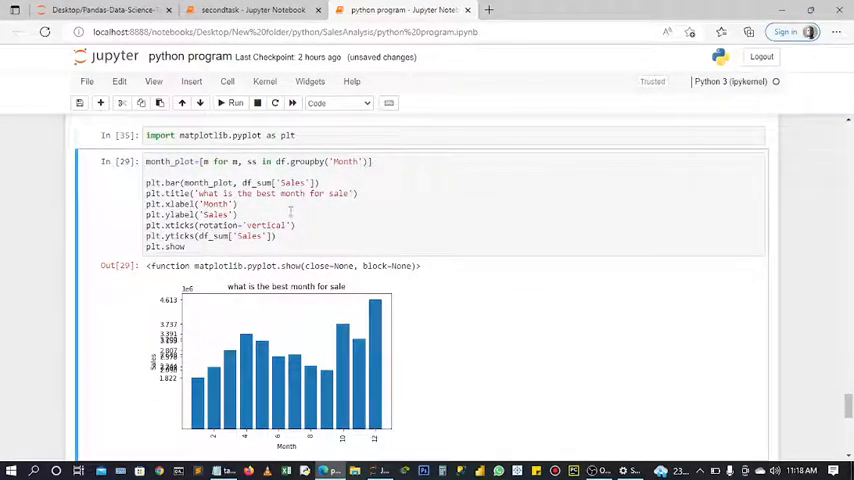
Rerun the plt.bar chart and scroll down to the ten-row sample output
scroll("down", 3)
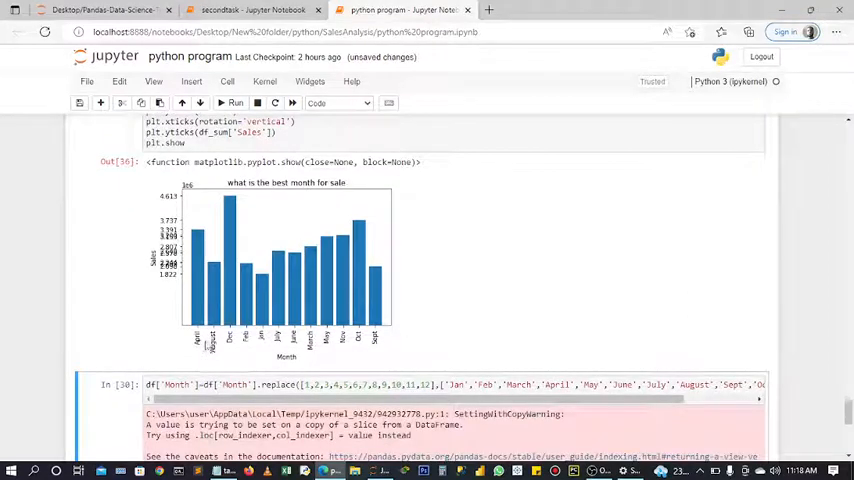
scroll("down", 3)
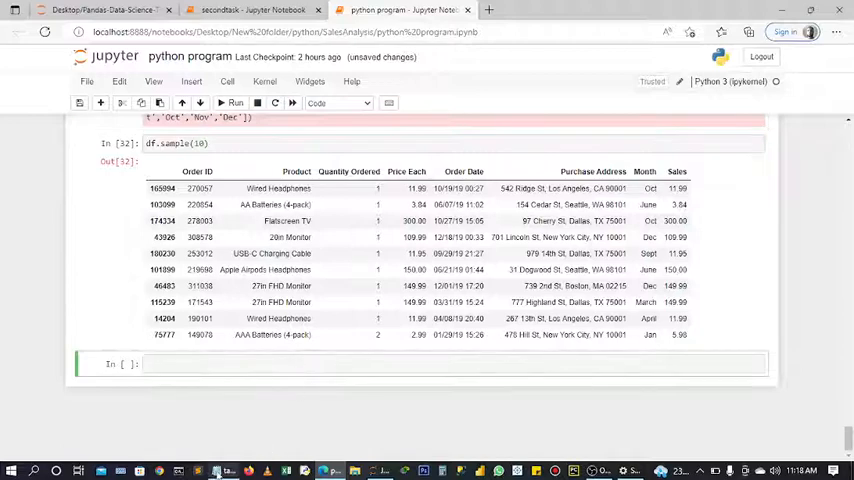
Highlight 'Los Angeles' in the first Purchase Address to inspect the city part
left_click(224, 470)
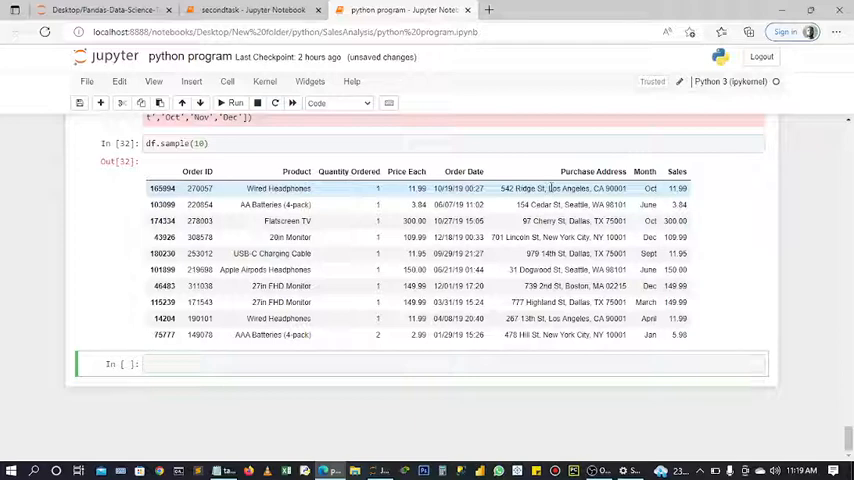
double_click(568, 188)
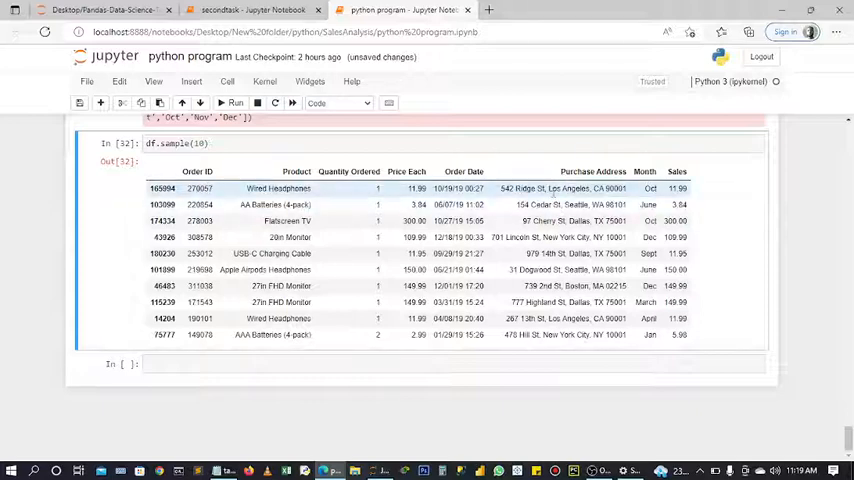
double_click(570, 188)
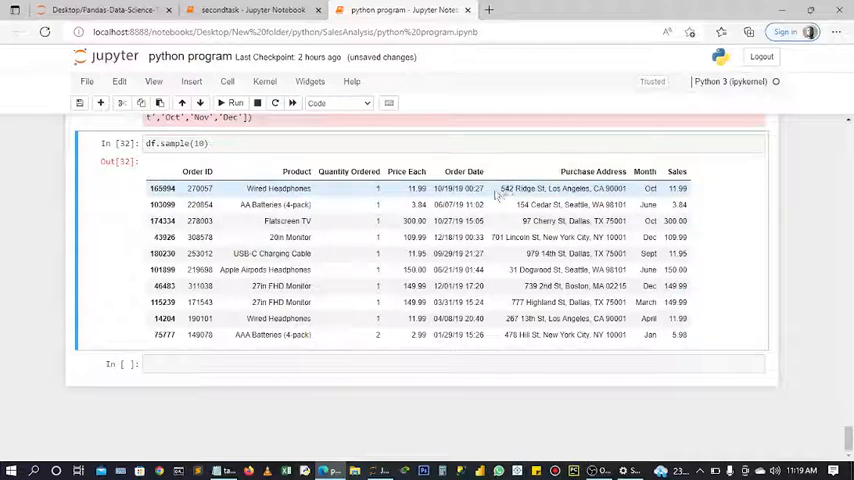
double_click(563, 188)
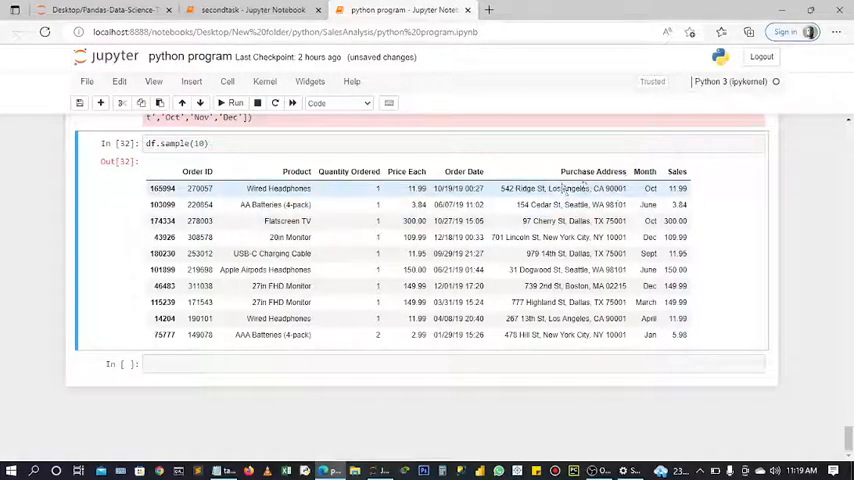
double_click(569, 188)
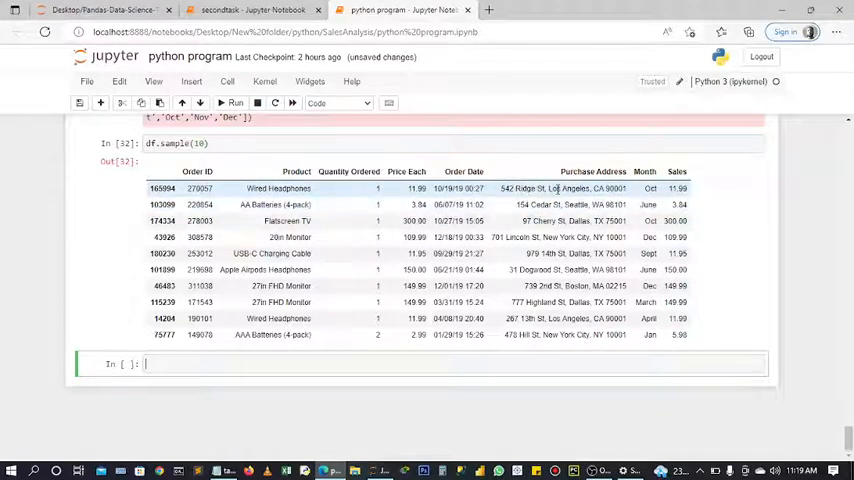
double_click(568, 188)
type("df[")
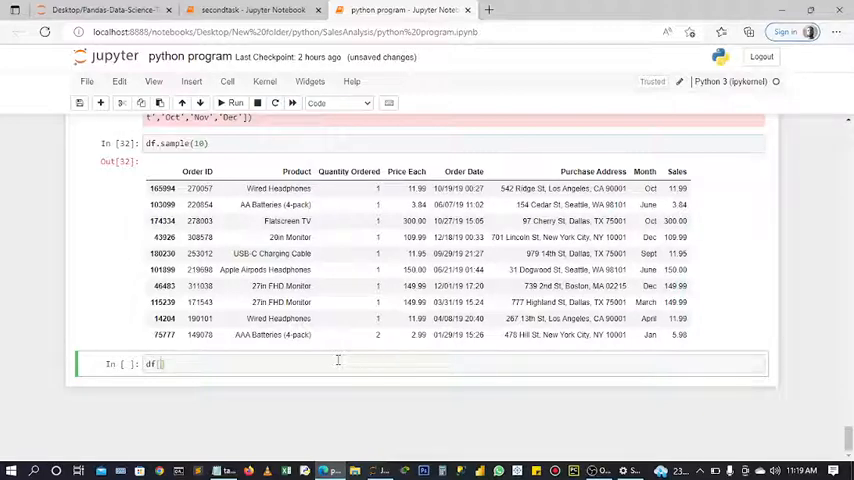
Start the assignment df['City']=df['Purchase Address']
type("''")
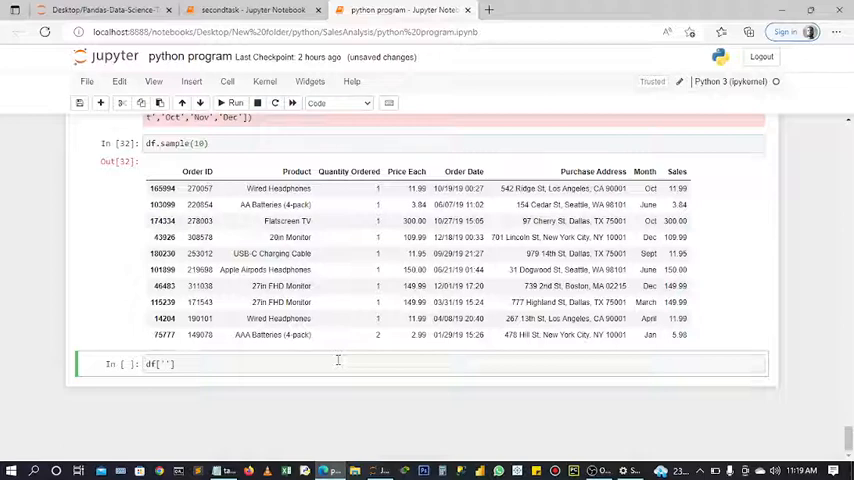
type("cit")
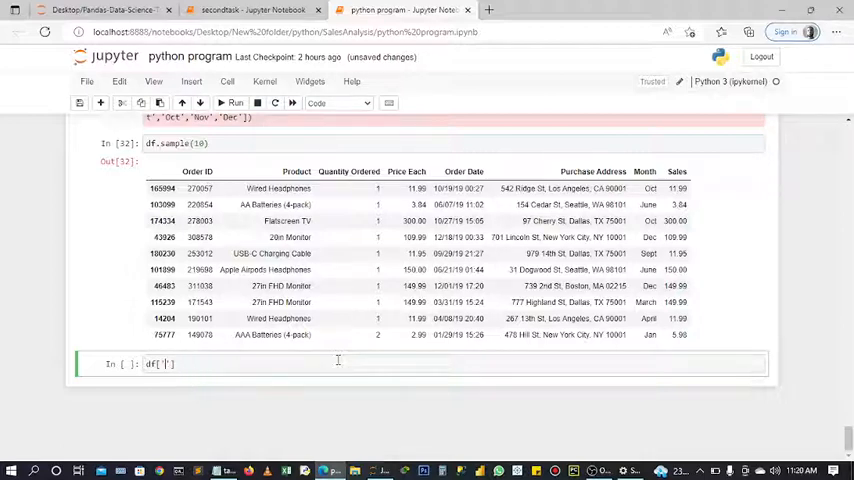
type("City")
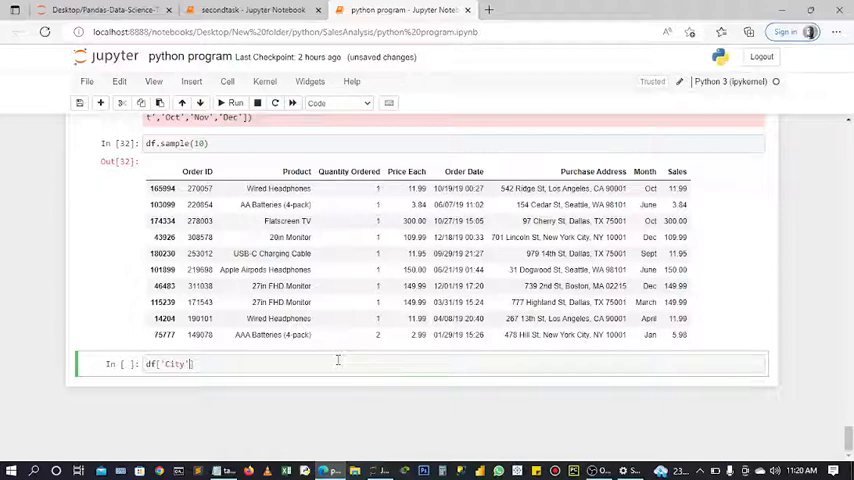
type("=df")
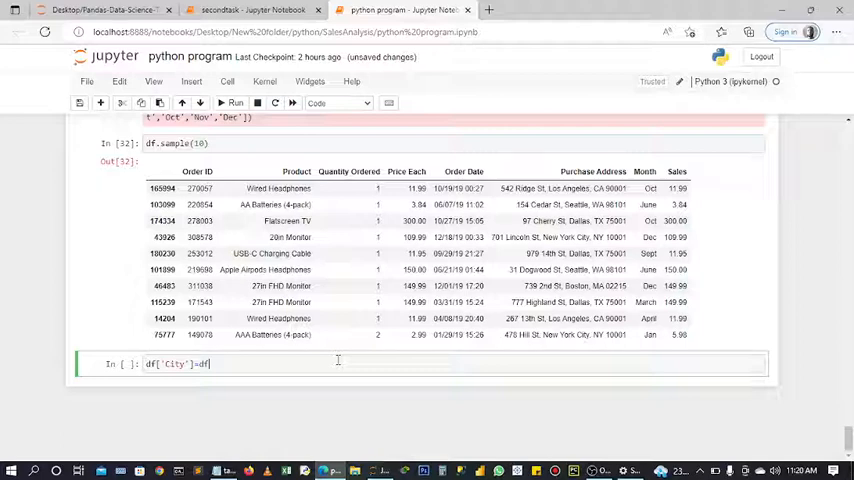
type("[")
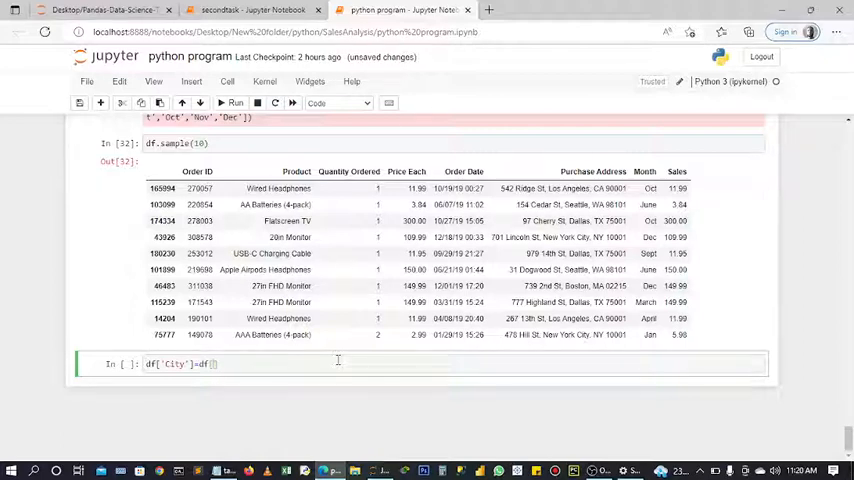
type("''")
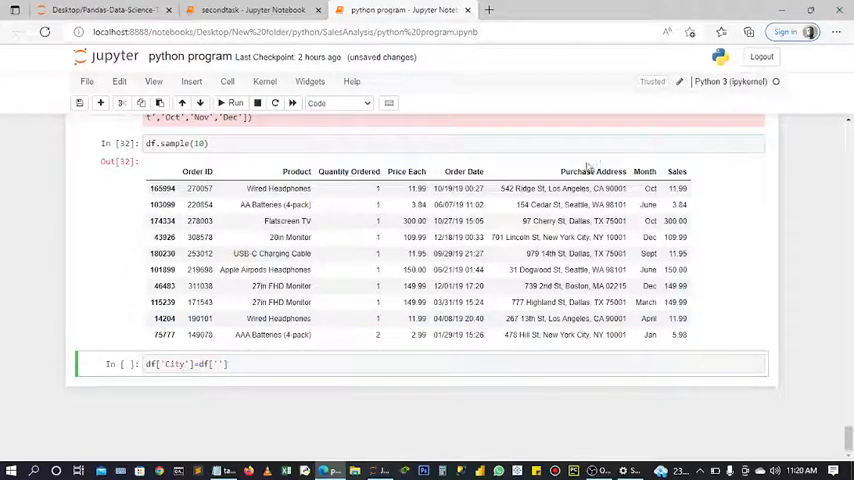
double_click(593, 171)
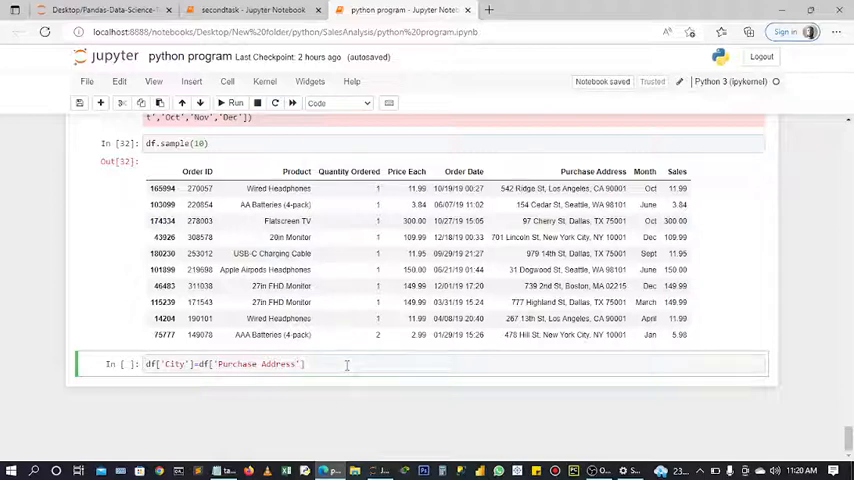
Apply lambda x: x.split(',')[1] to pull the city from each address
type(".appl")
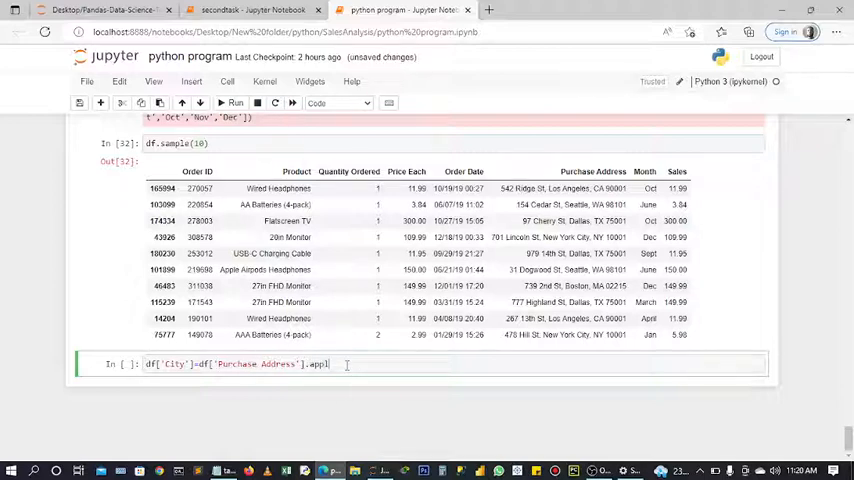
type("()")
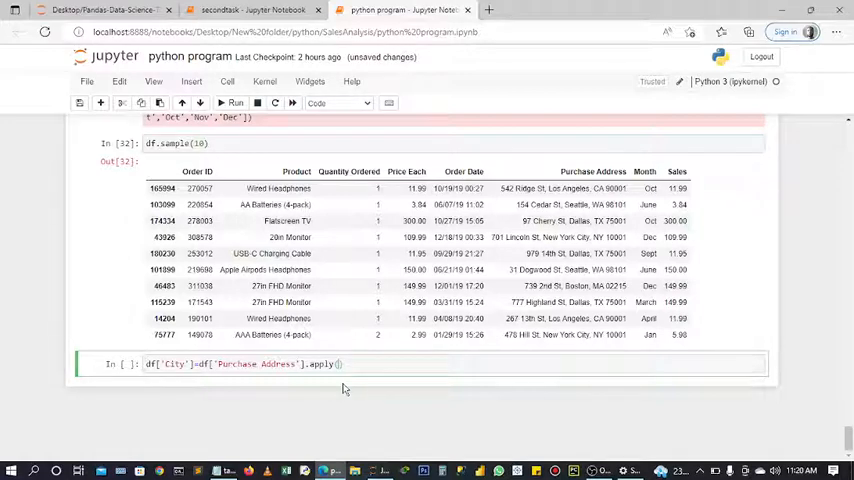
type("lambda")
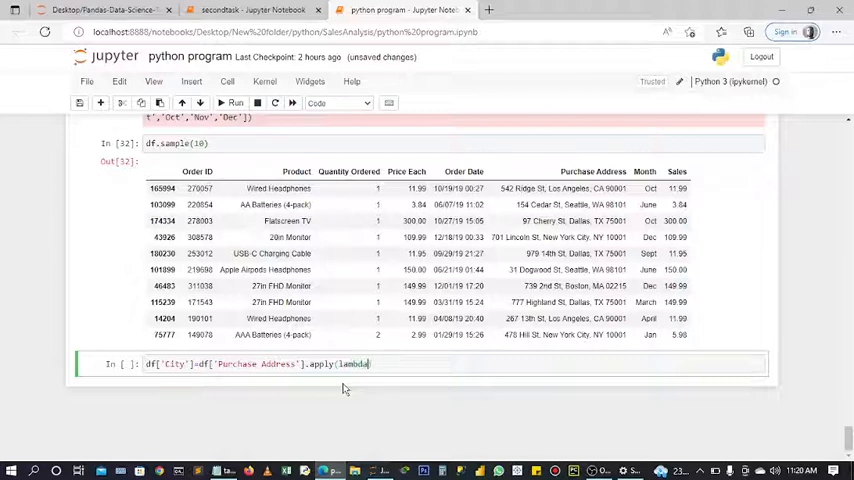
type("x)")
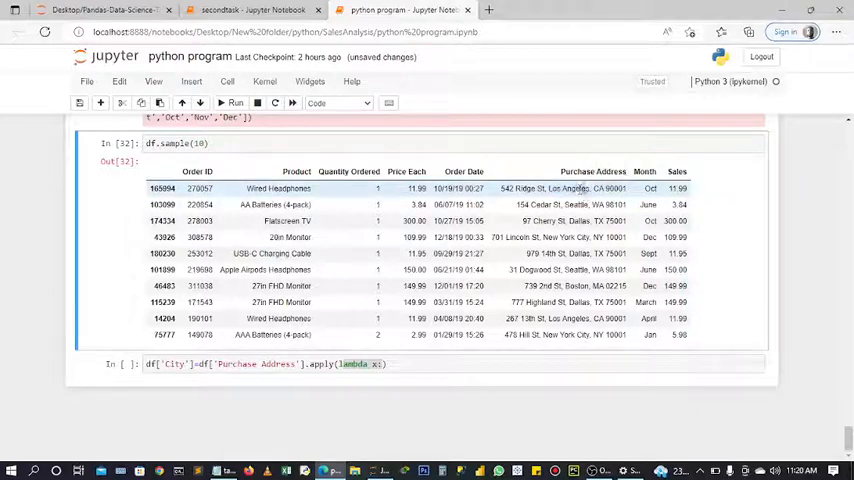
double_click(567, 188)
type(" x")
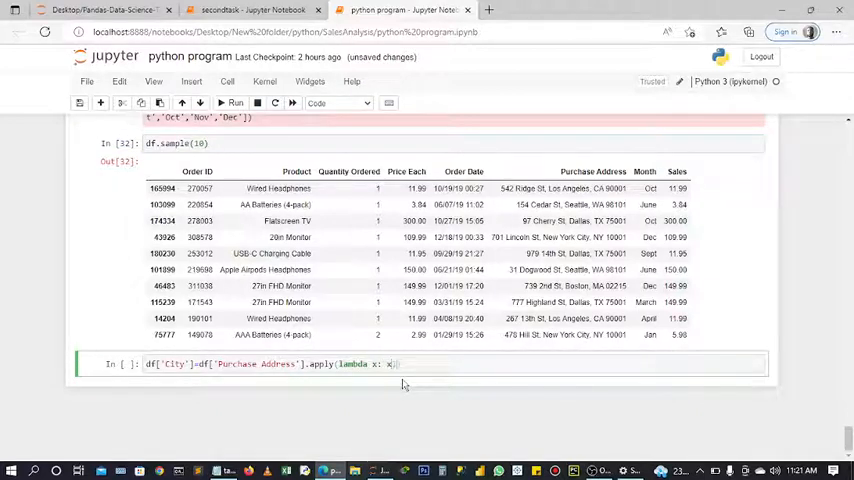
type(".s")
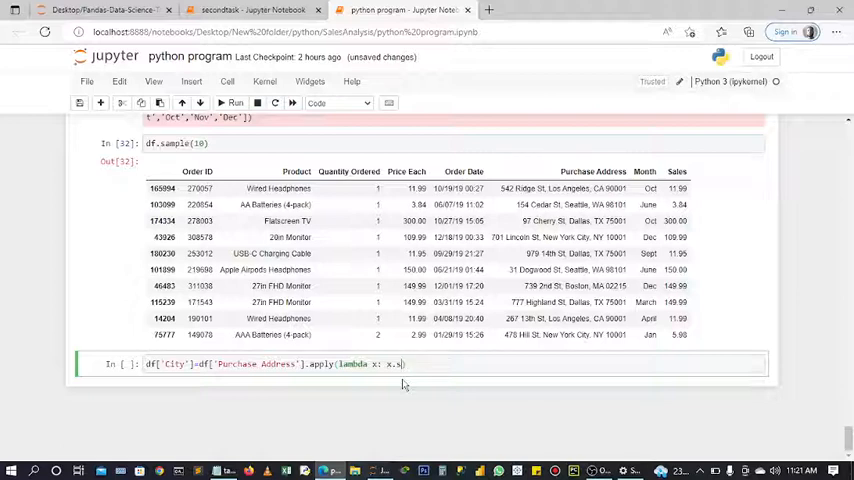
type("split")
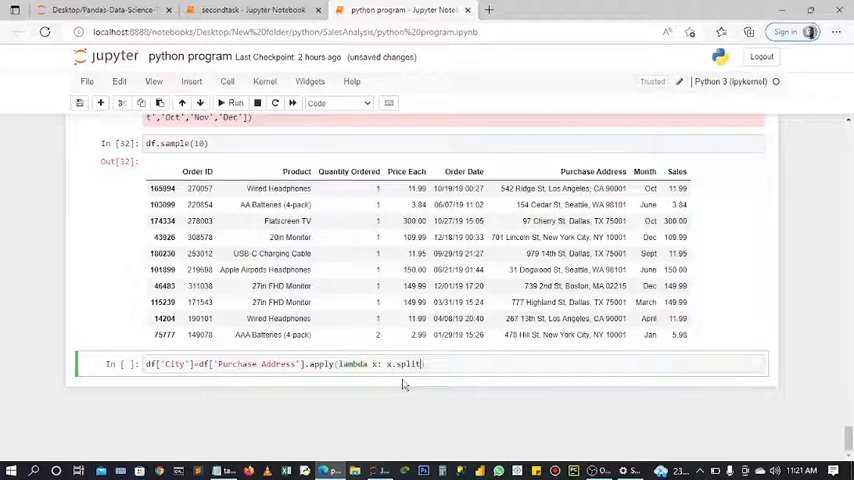
type("())")
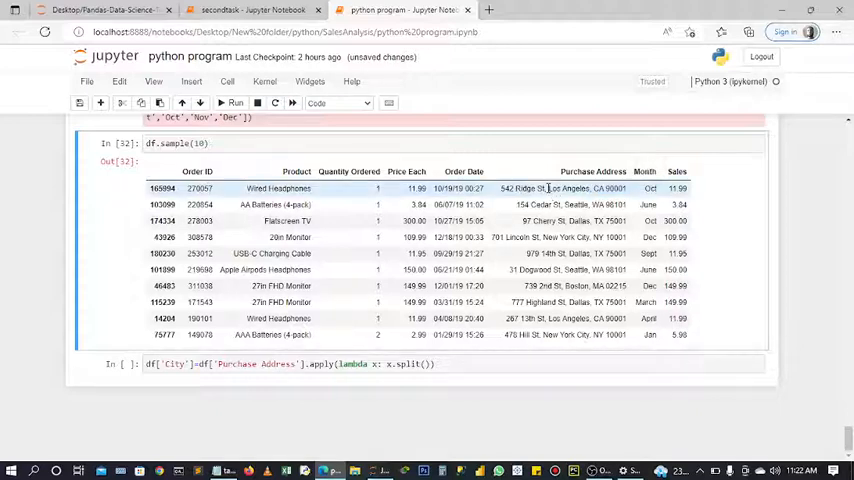
double_click(568, 188)
type("'")
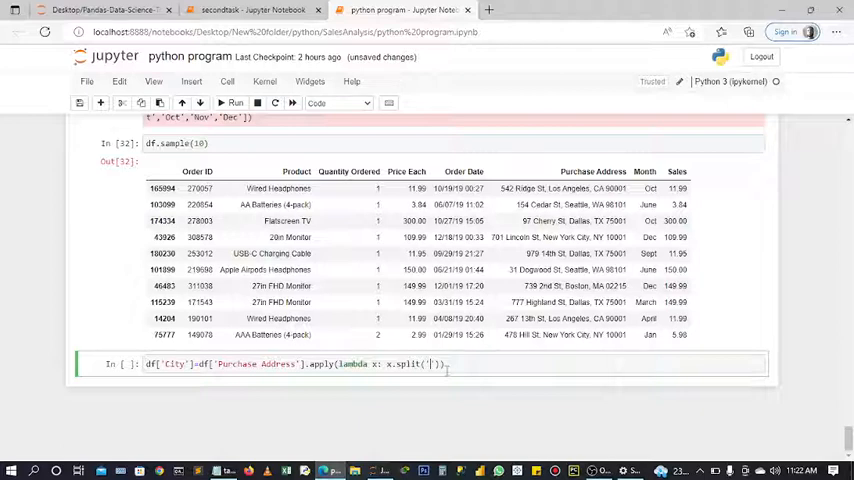
type(",")
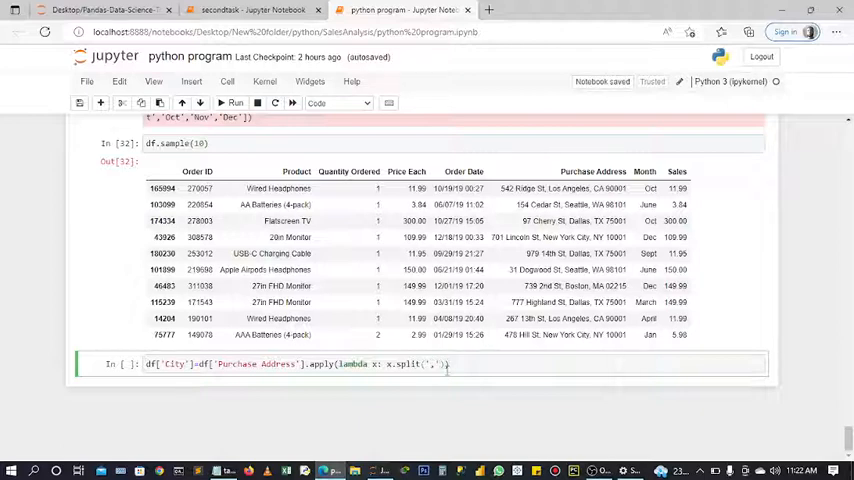
type("[1]")
type("df")
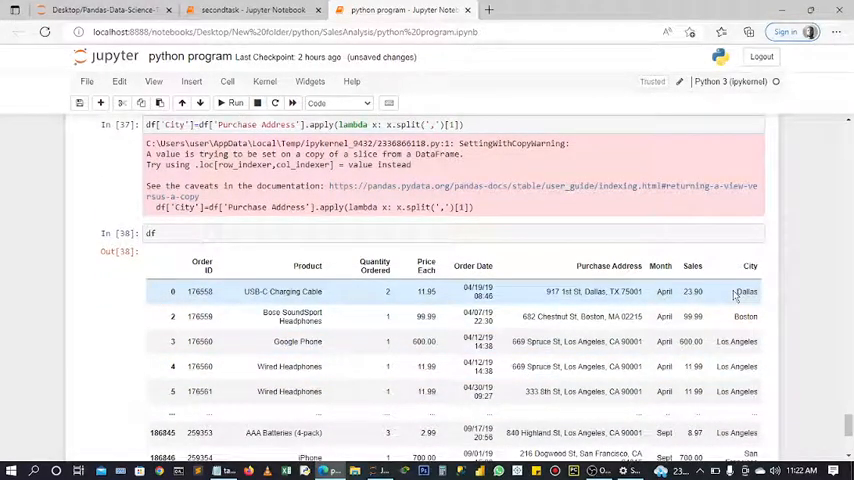
Check the extracted city in the first row and insert an empty cell above
double_click(745, 291)
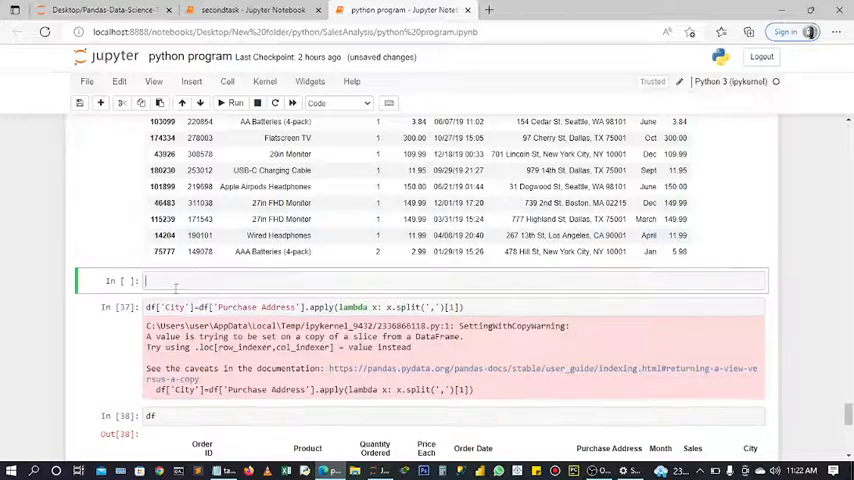
Write def new_city(address) returning address.split(',')[1], and clear the lambda body
type("def new_city")
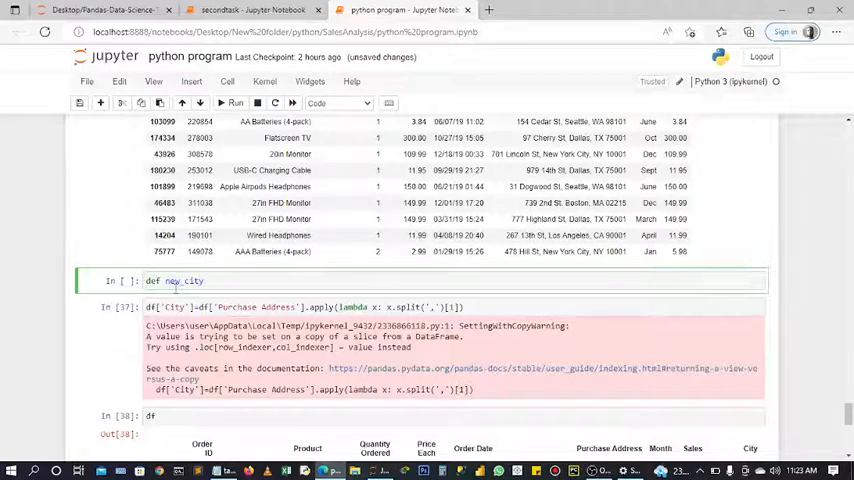
type("(")
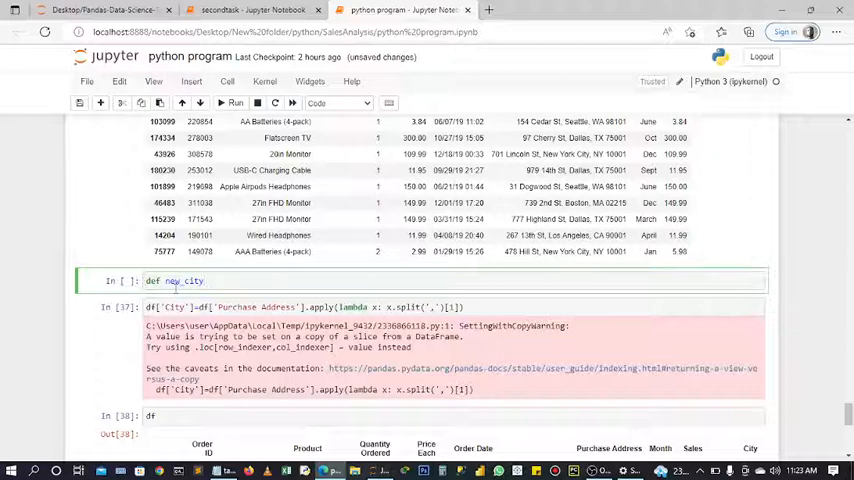
type("(address):")
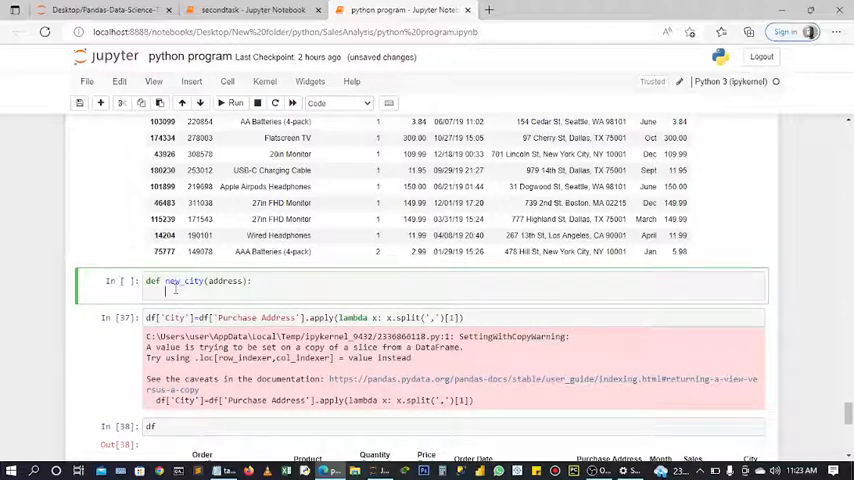
type("return")
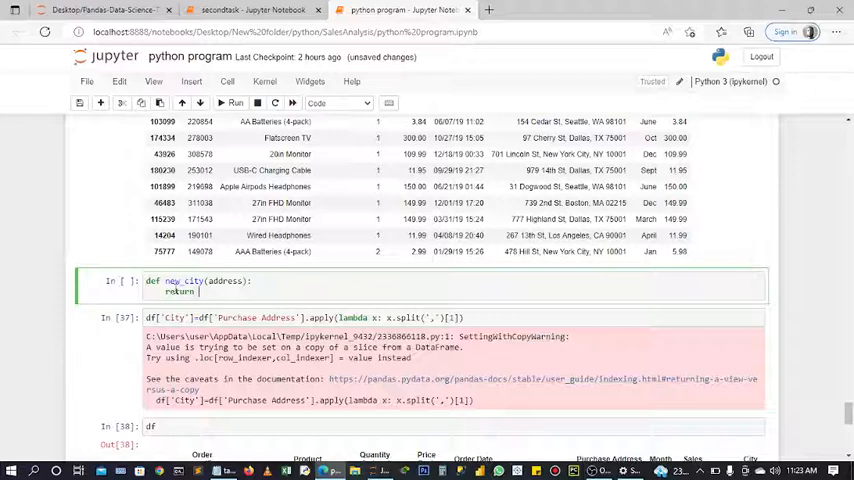
type("address.")
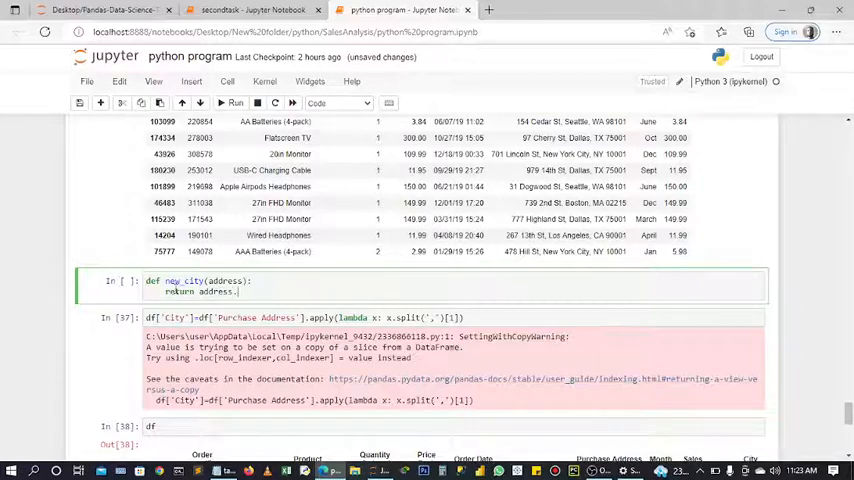
type("split(',")
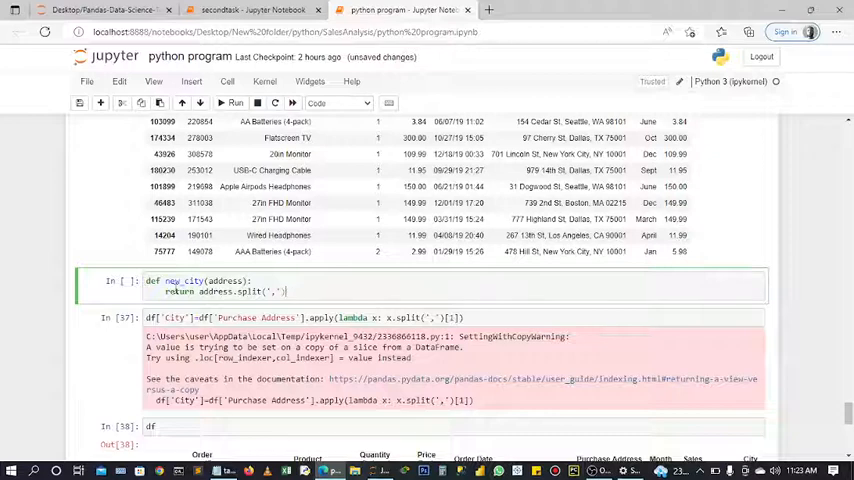
type("[1]")
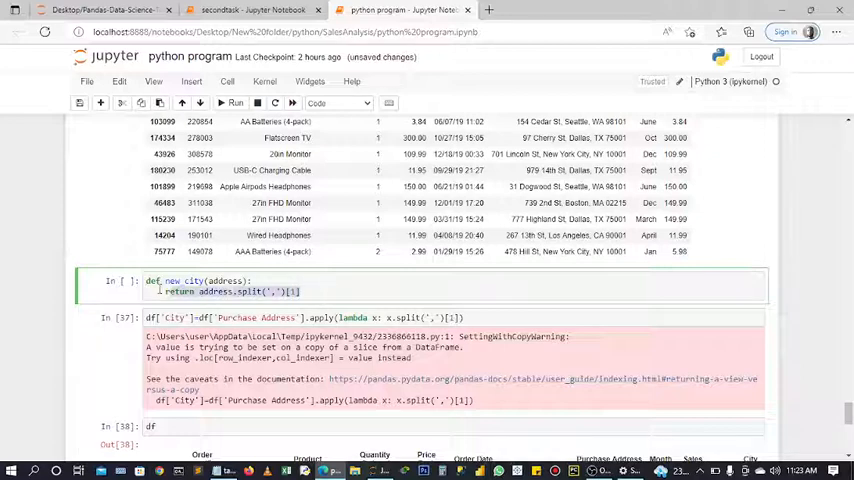
left_click(305, 291)
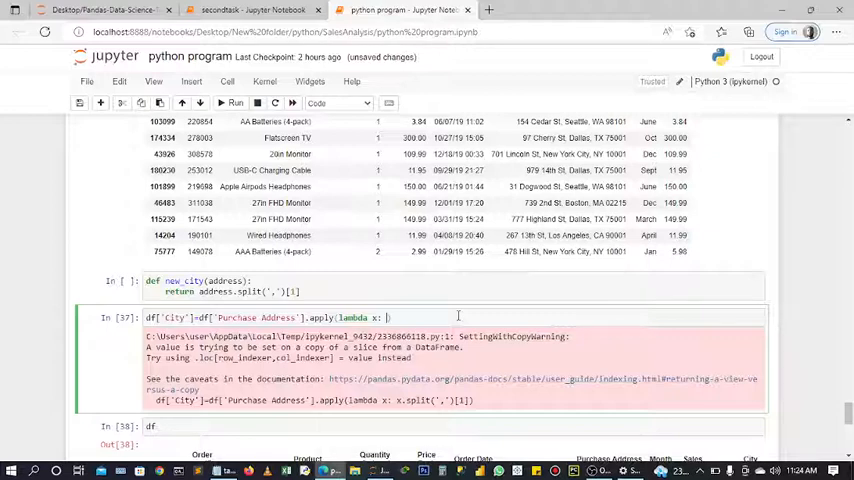
Switch the apply lambda to new_city(x) and rerun the cells to rebuild City
type("new_city(x")
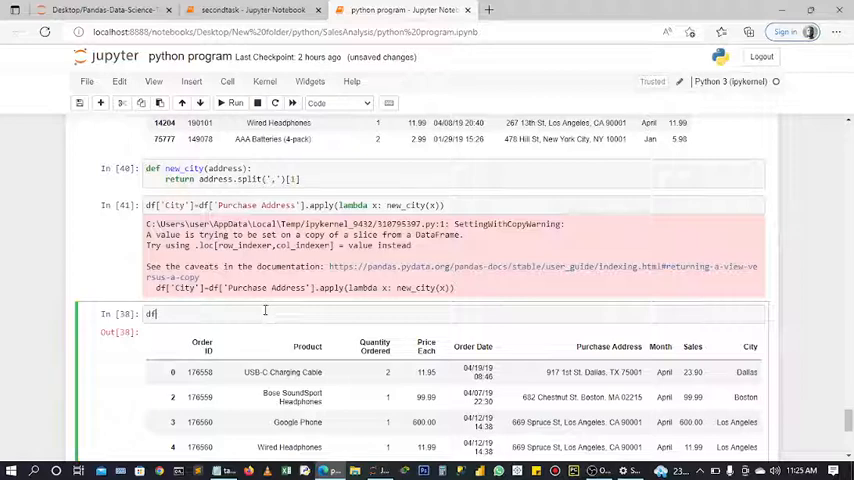
Rerun the df cell and scroll the 185,950-row table to check City names
left_click(235, 103)
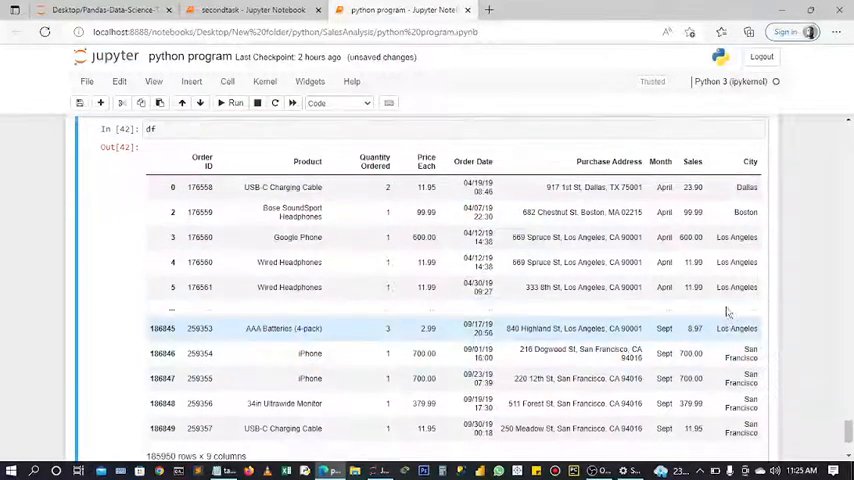
scroll("down", 3)
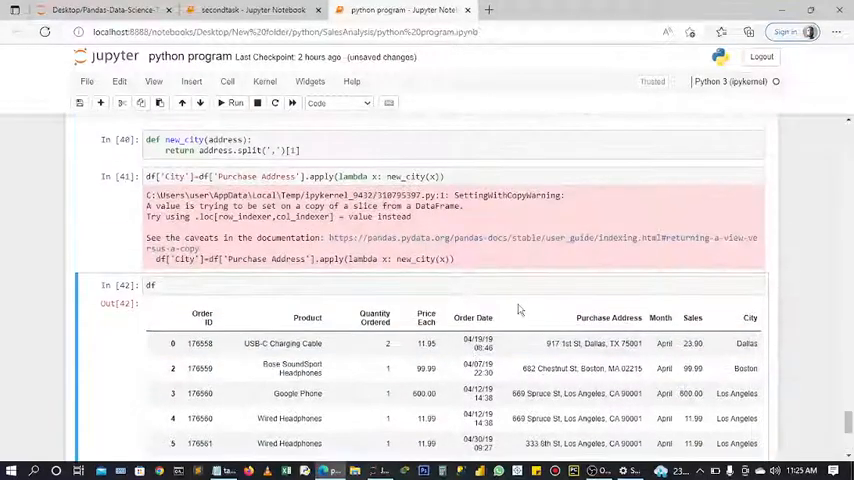
scroll("down", 3)
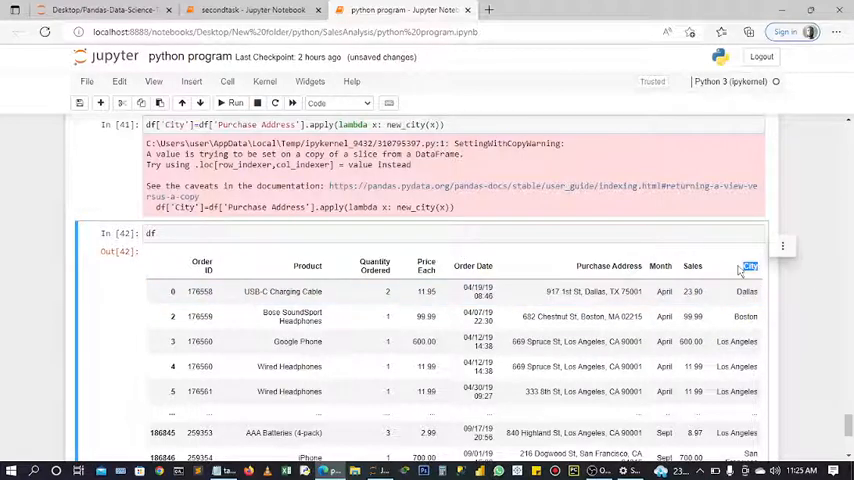
scroll("down", 3)
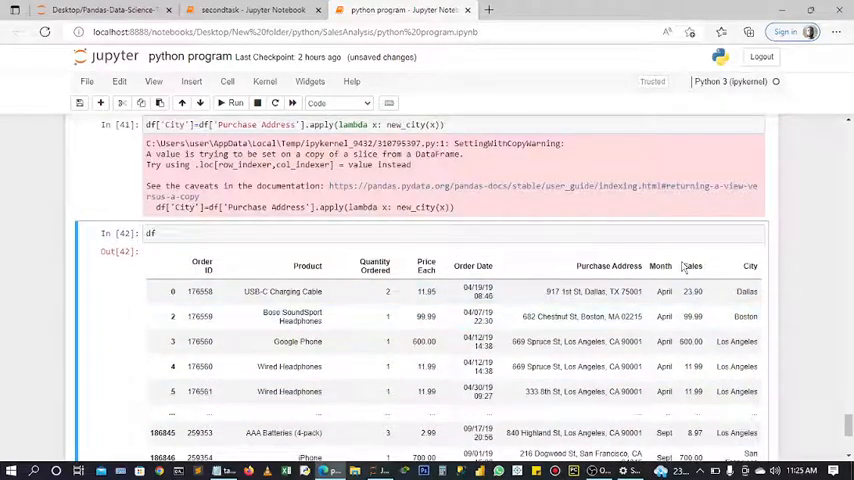
scroll("down", 3)
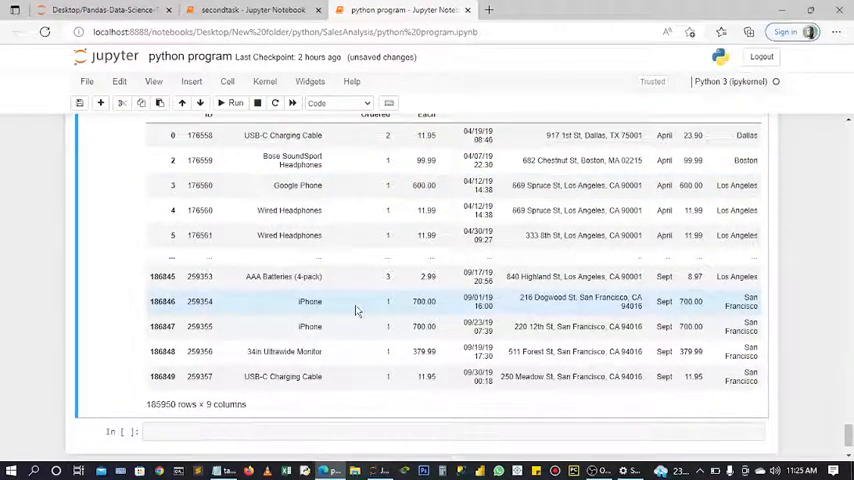
scroll("down", 3)
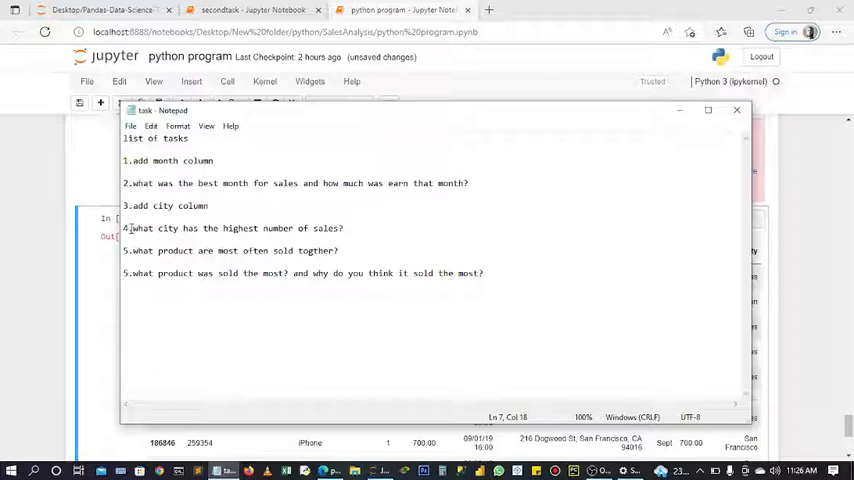
Highlight 'what city' in Notepad task 4 about the highest-sales city
left_click_drag(129, 228, 179, 228)
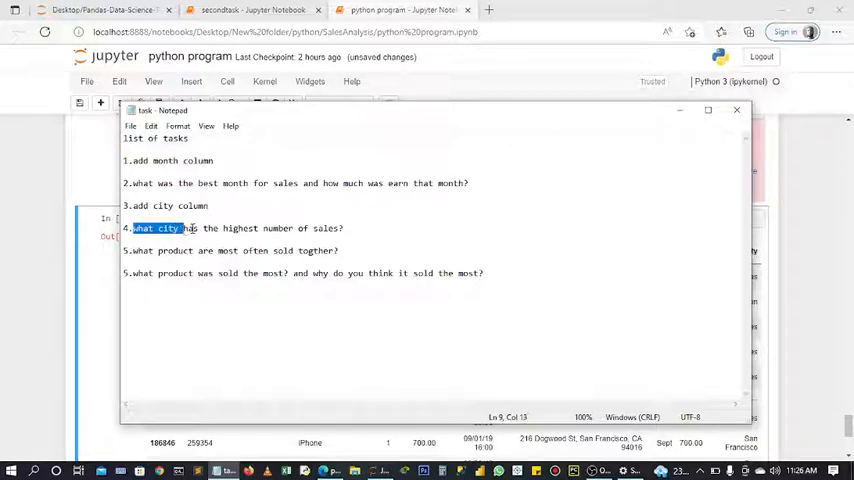